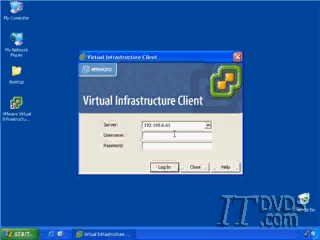
type("root")
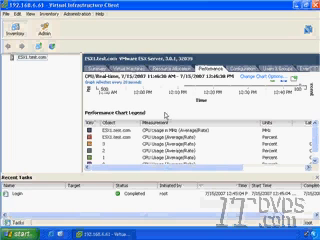
mouse_move(164, 118)
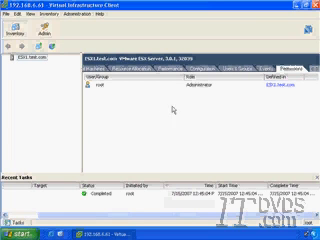
mouse_move(176, 110)
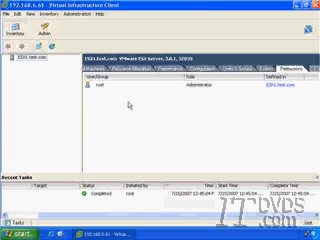